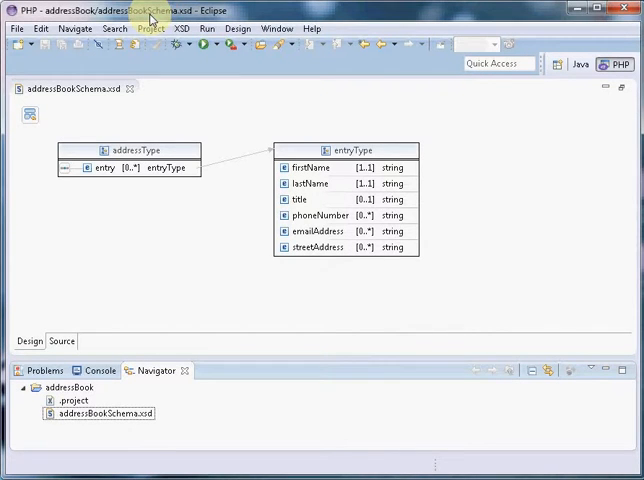
- Bring up the Navigator context menu for addressBookSchema.xsd to reach Generate > XML File..
left_click(110, 412)
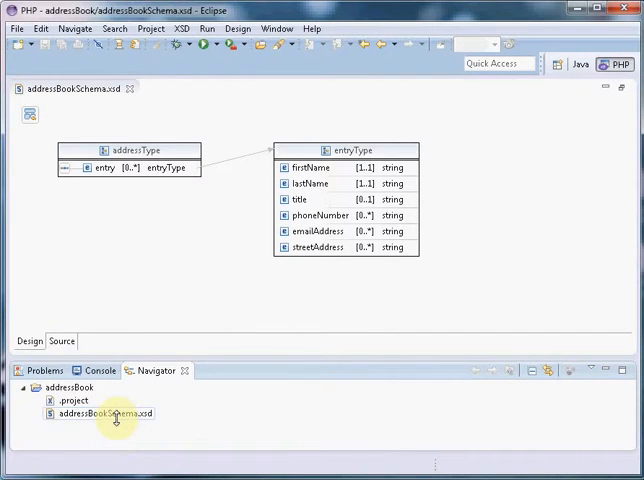
left_click(108, 412)
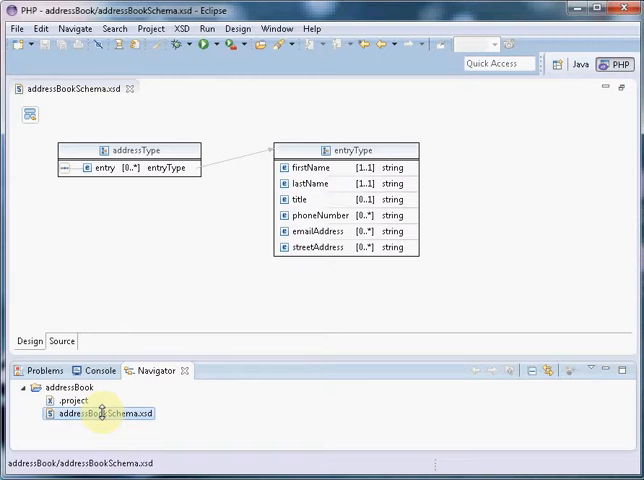
right_click(100, 412)
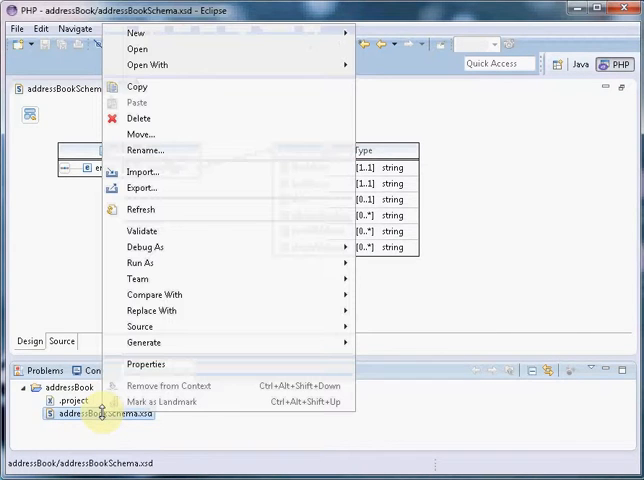
mouse_move(144, 342)
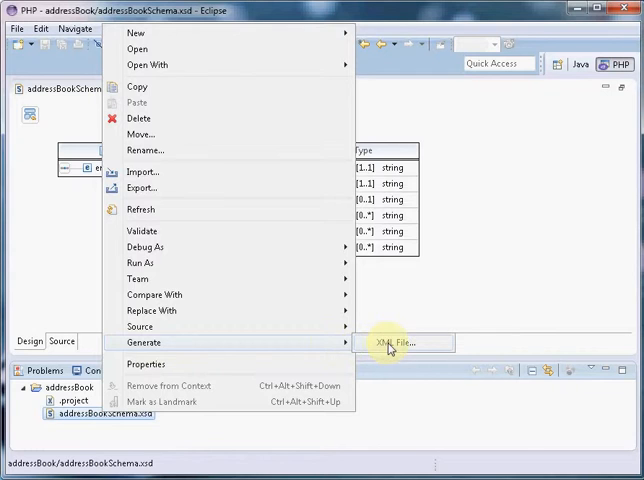
- Start the New XML File wizard from the schema, keeping addressBookInstance.xml and reaching root element records
left_click(396, 344)
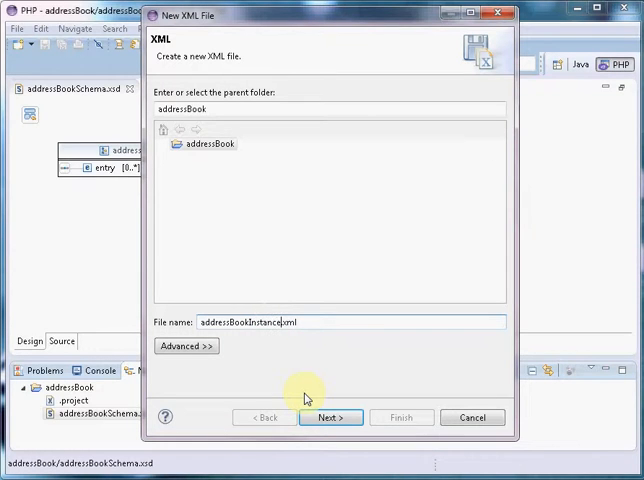
left_click(332, 416)
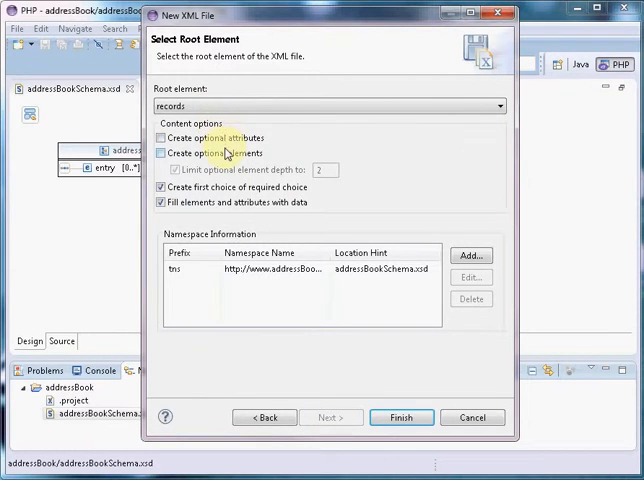
mouse_move(228, 160)
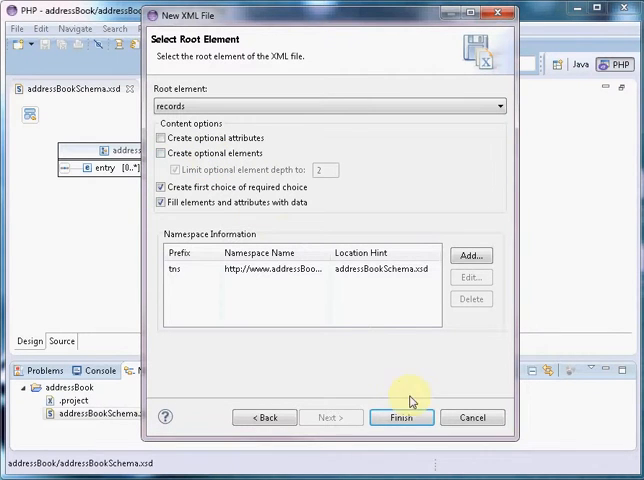
- Finish the wizard to create addressBookInstance.xml and select its tns:records root node
left_click(400, 416)
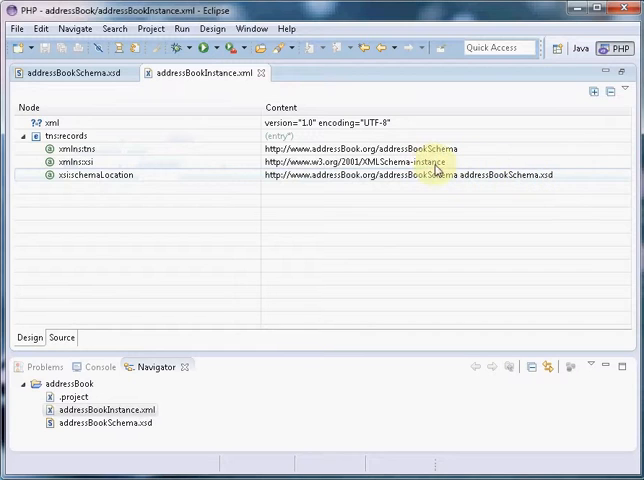
mouse_move(370, 178)
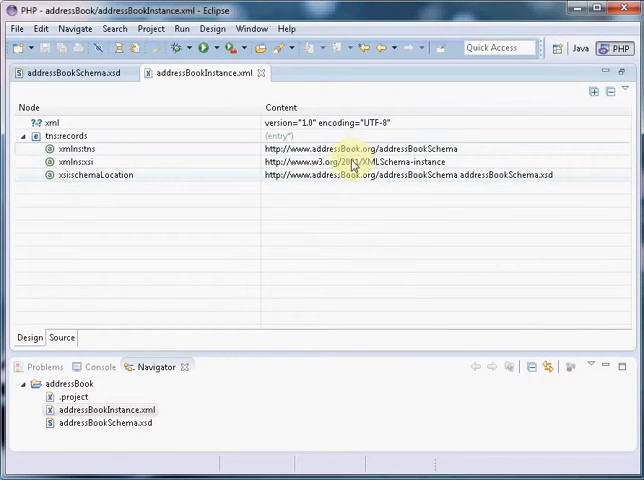
mouse_move(284, 236)
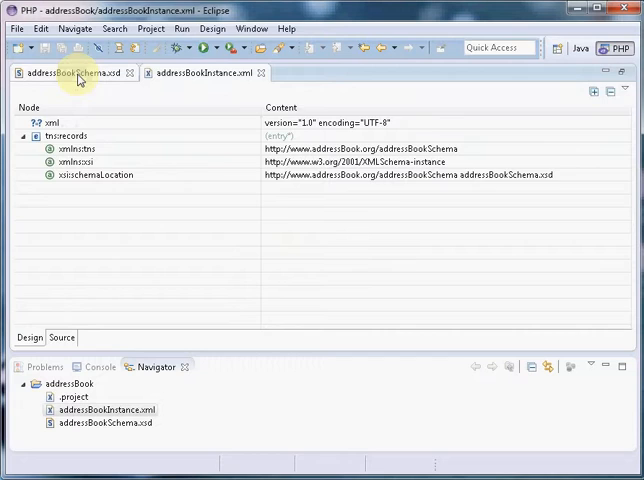
left_click(72, 72)
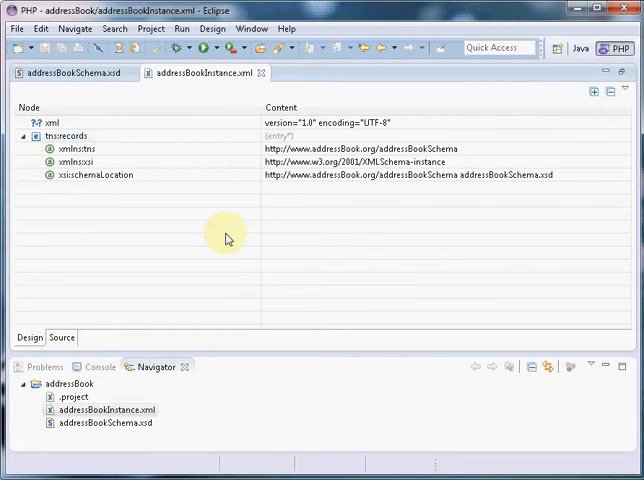
left_click(68, 136)
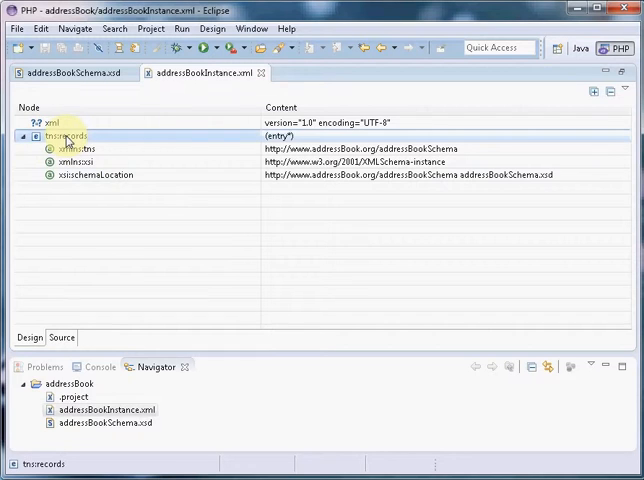
- Add a tns:entry child under records and expand it to show firstName and lastName
right_click(64, 136)
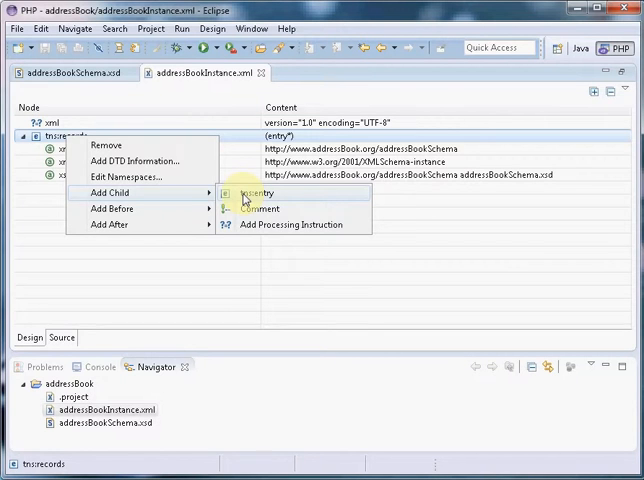
left_click(260, 192)
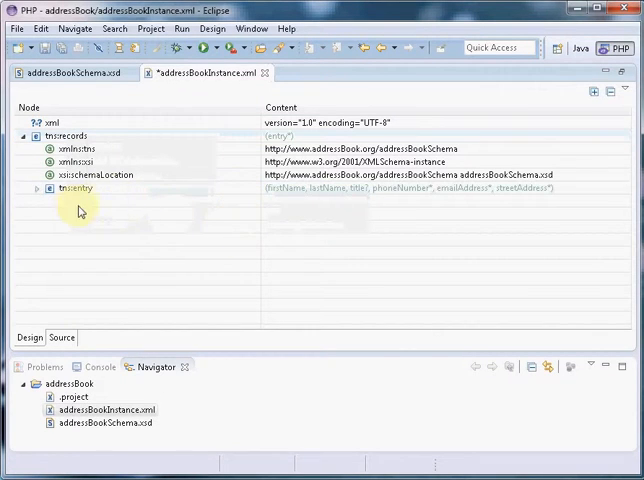
left_click(36, 188)
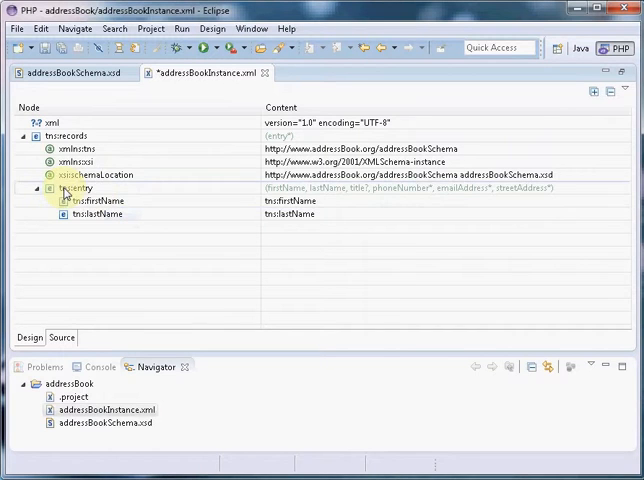
- Add tns:emailAddress and tns:streetAddress children to the entry element
right_click(78, 188)
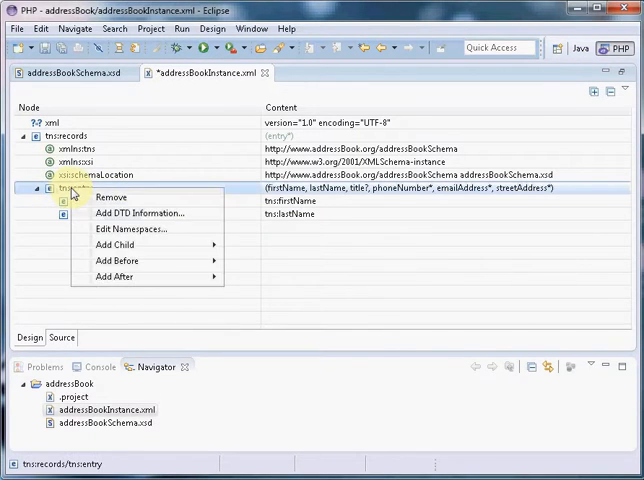
left_click(116, 244)
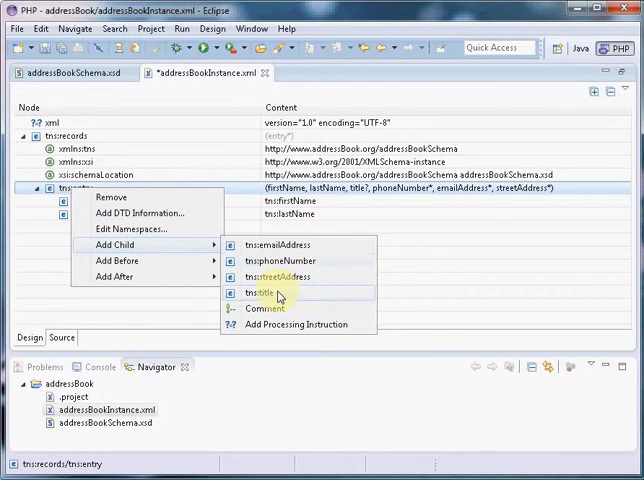
mouse_move(280, 260)
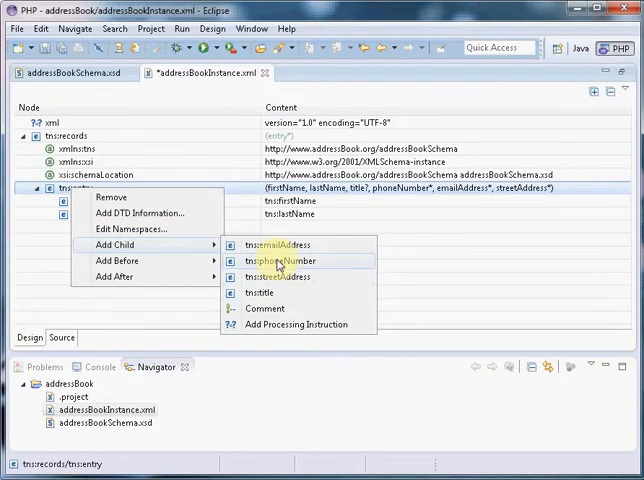
mouse_move(284, 244)
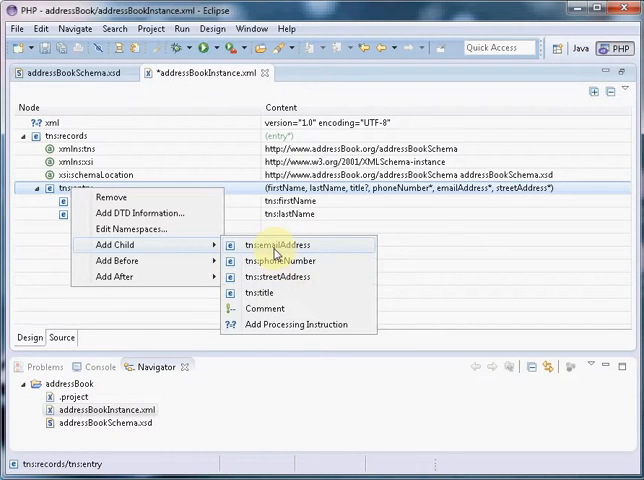
left_click(288, 244)
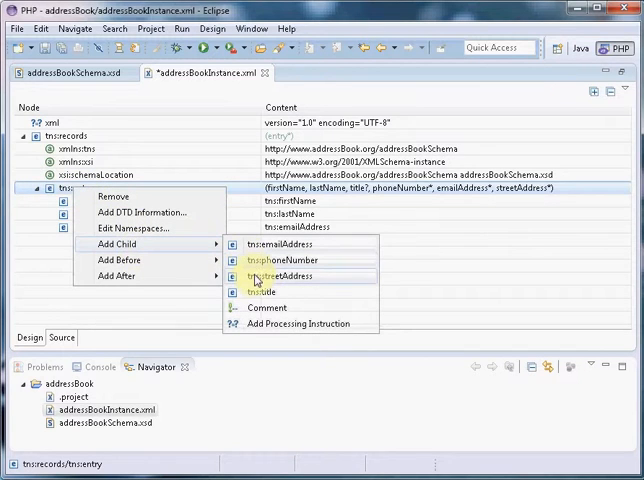
left_click(286, 276)
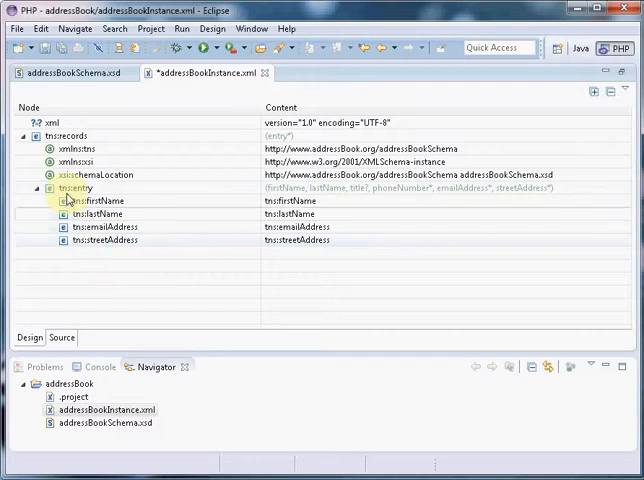
left_click(102, 214)
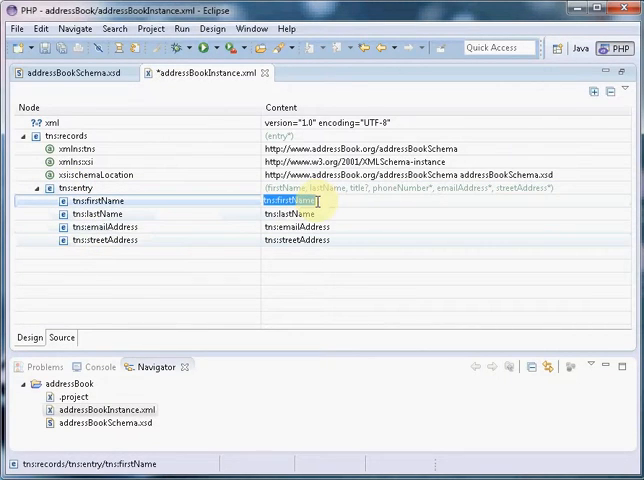
type("John")
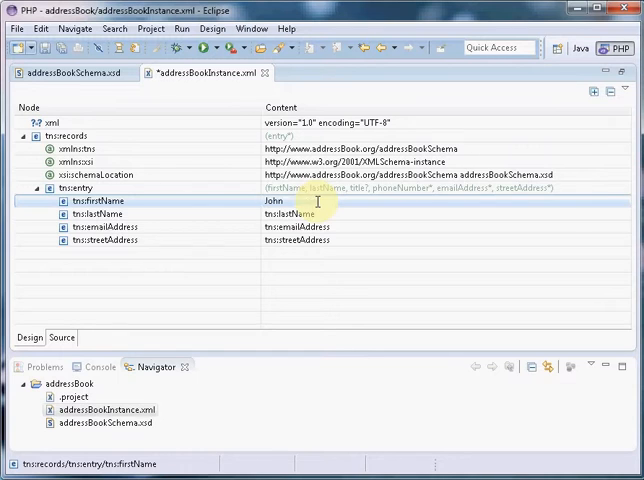
double_click(290, 212)
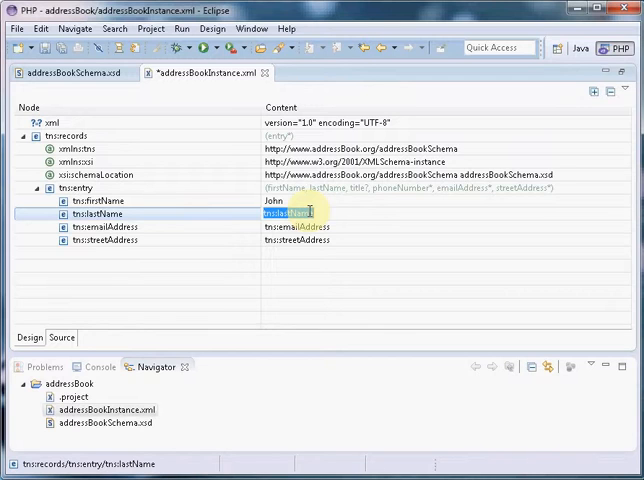
type("D")
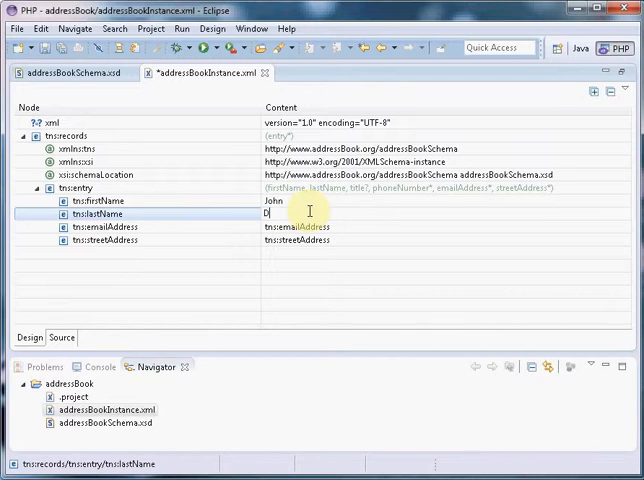
type("oe")
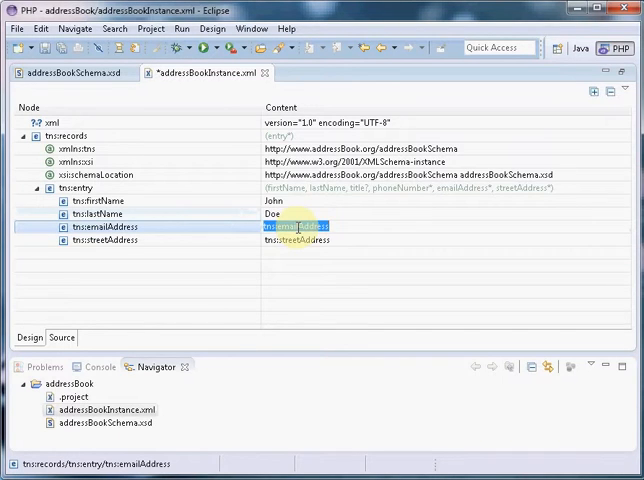
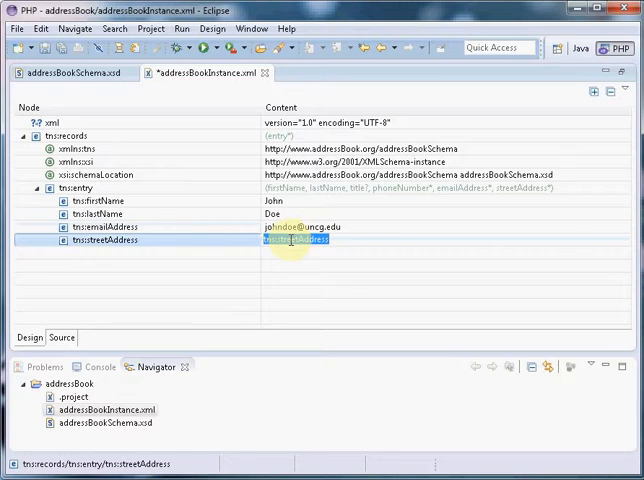
- Enter streetAddress 1400 Spring Garden Rd. Greensboro, NC for the first entry
type("1400")
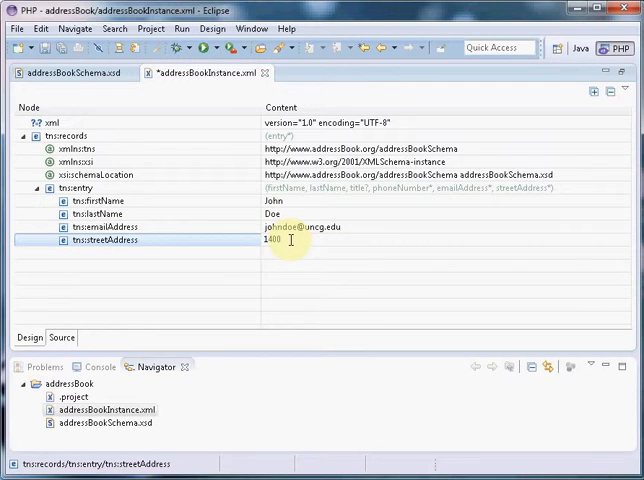
type("Spr")
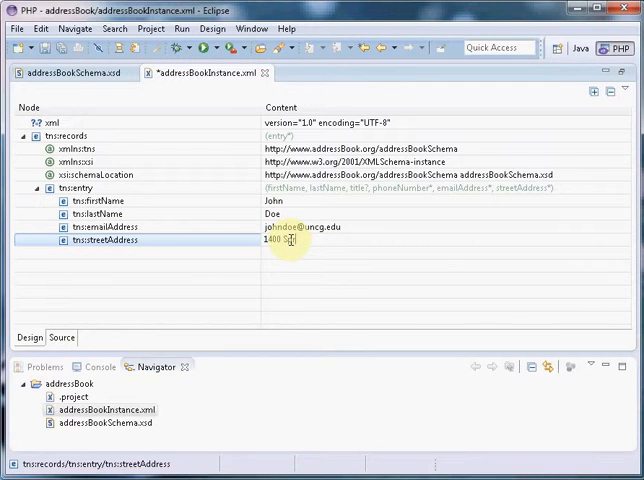
type("pring Garden")
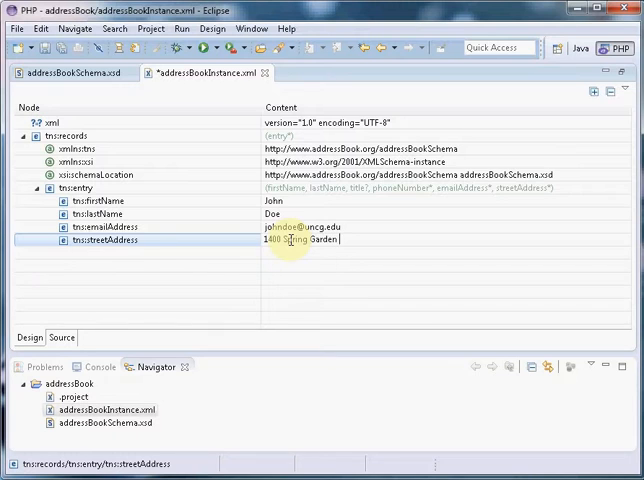
type("Rd")
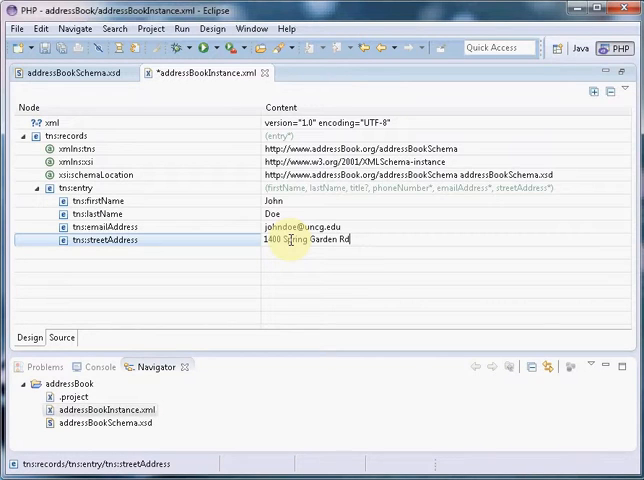
type("Gr")
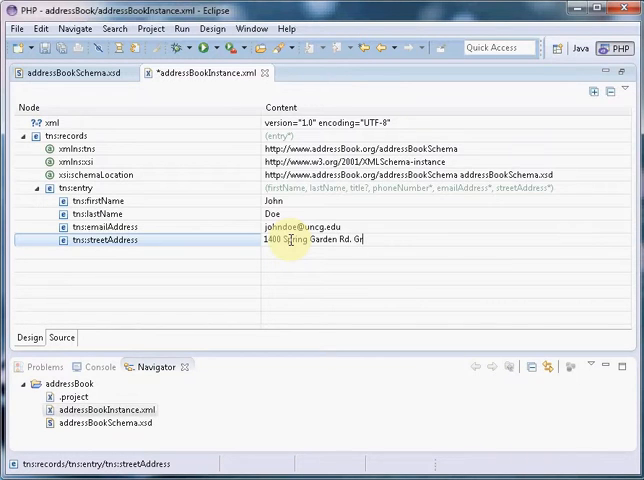
type("eens")
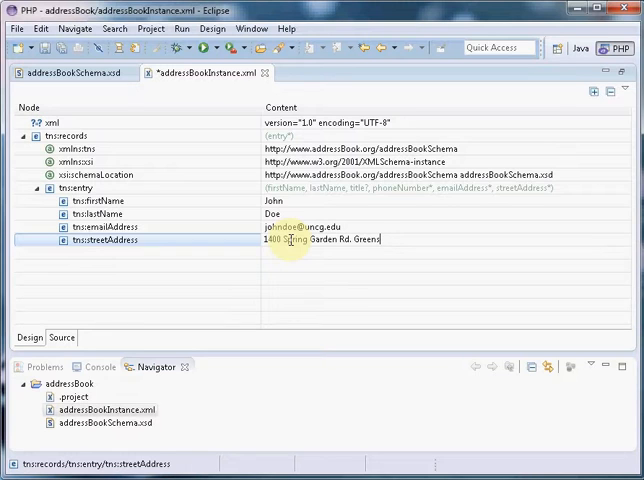
type("boro")
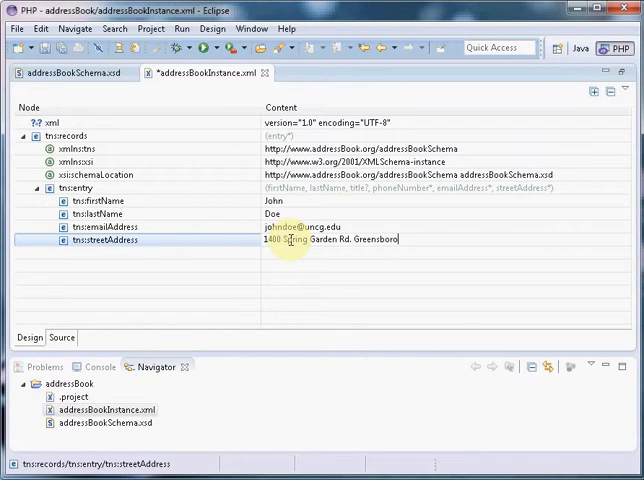
type(", NC")
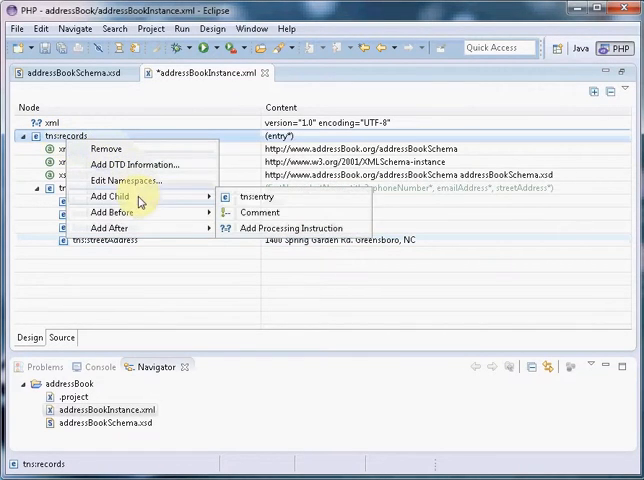
- Add a second entry under records with firstName Jane and lastName Doe
left_click(256, 196)
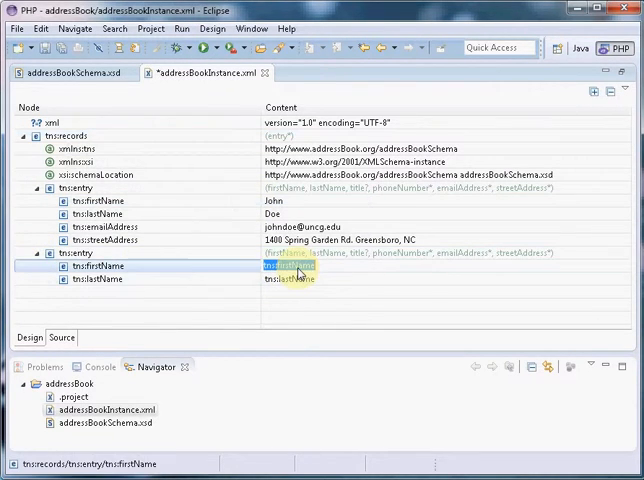
type("Jane")
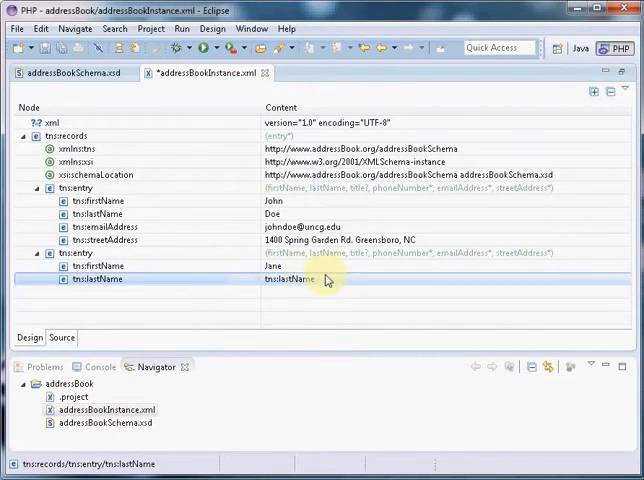
type("Doe")
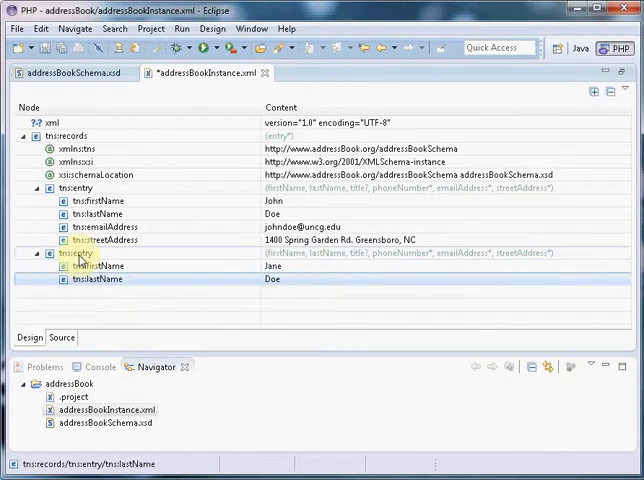
- Add two tns:phoneNumber children to Jane Doe's entry and fill in their numbers
left_click(76, 252)
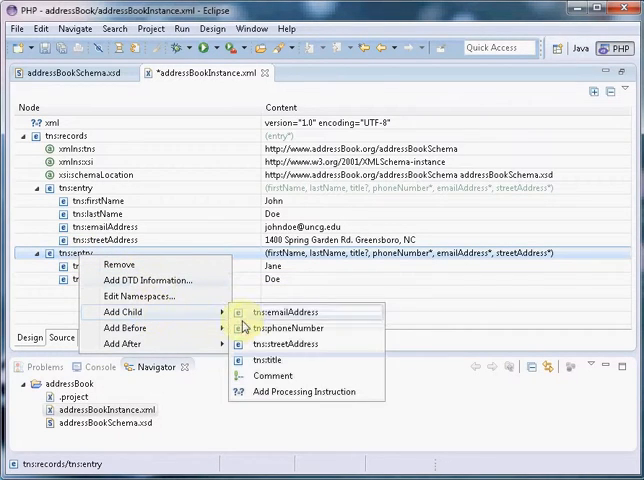
left_click(296, 328)
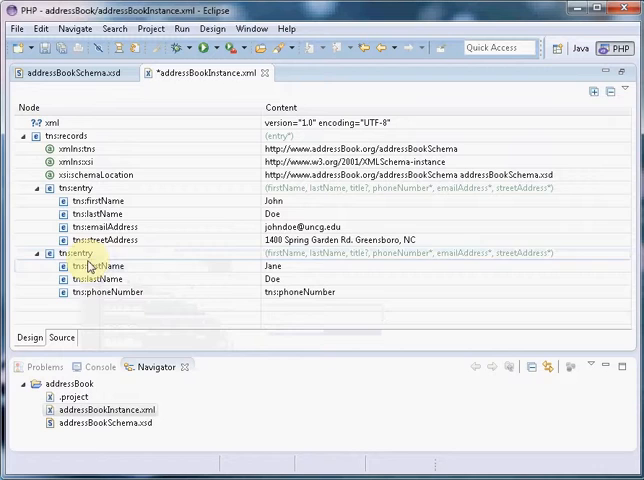
right_click(70, 264)
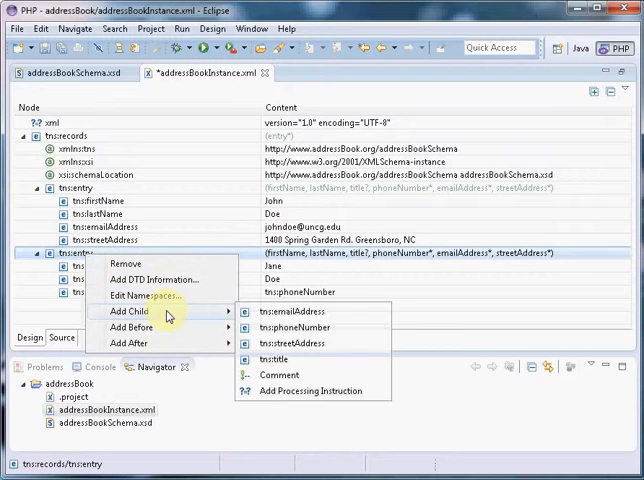
left_click(276, 328)
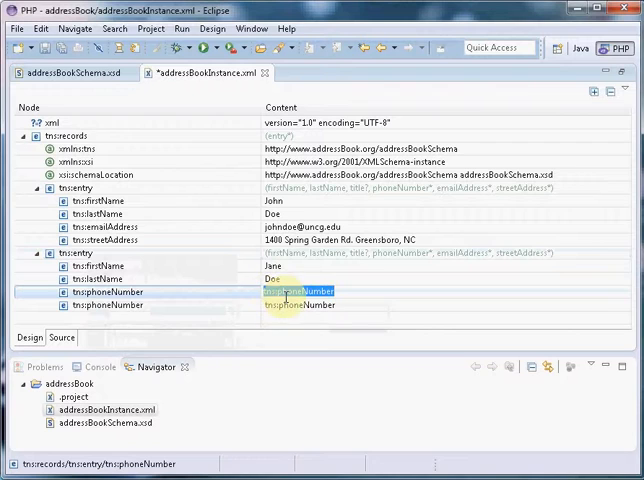
type("336555555")
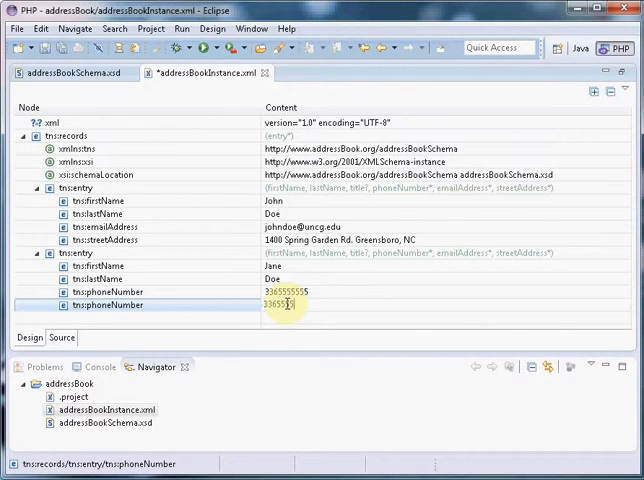
type("56")
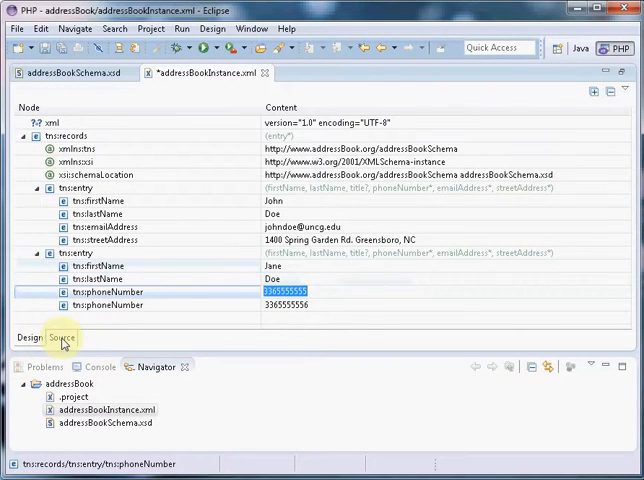
- Show addressBookInstance.xml as raw XML source and select it in the Navigator
left_click(62, 336)
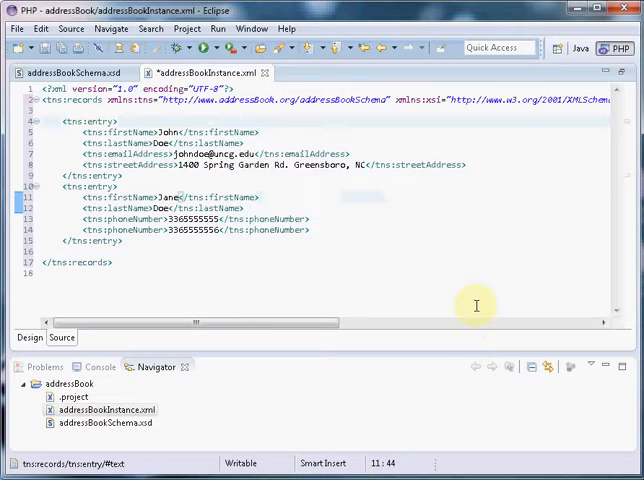
left_click(118, 172)
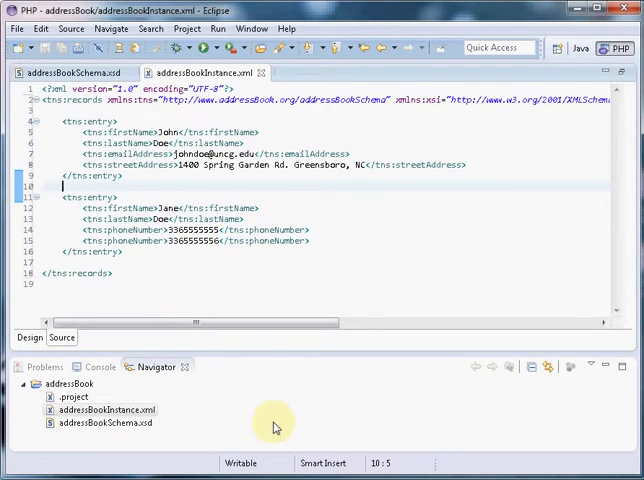
left_click(106, 410)
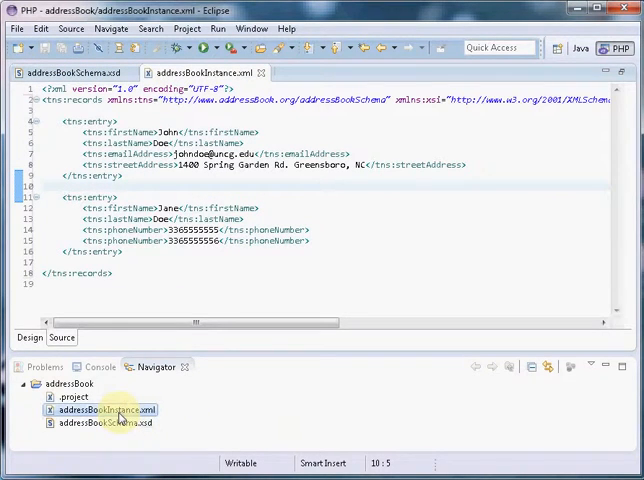
- Validate addressBookInstance.xml against its schema, reporting no errors or warnings
right_click(100, 408)
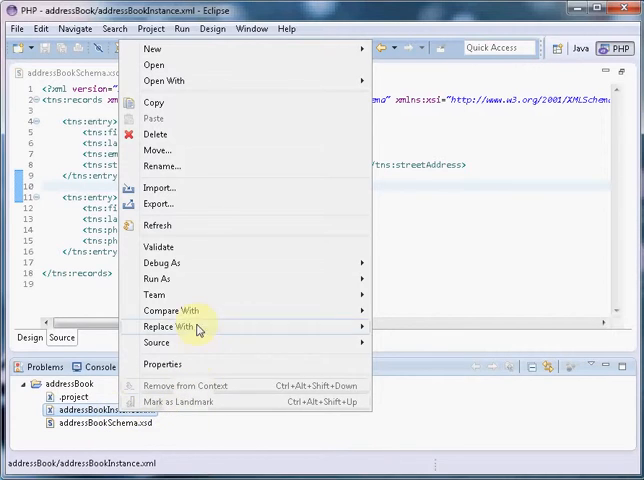
left_click(158, 246)
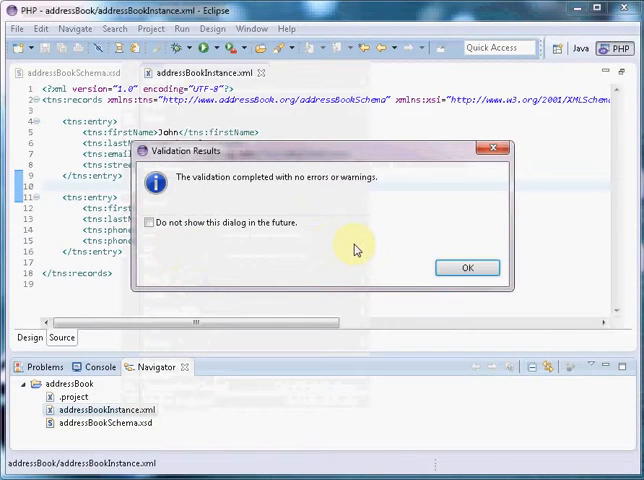